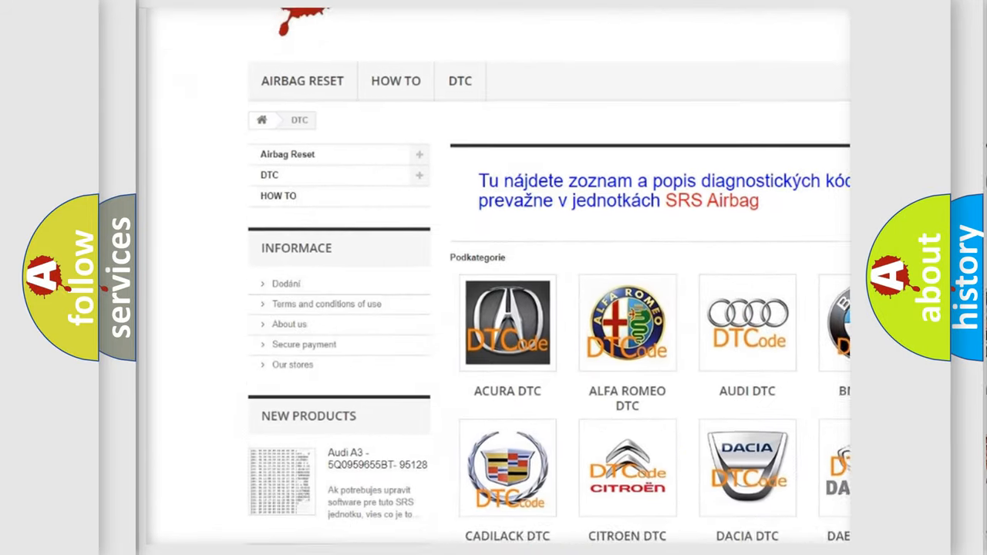
pyautogui.scroll(-3)
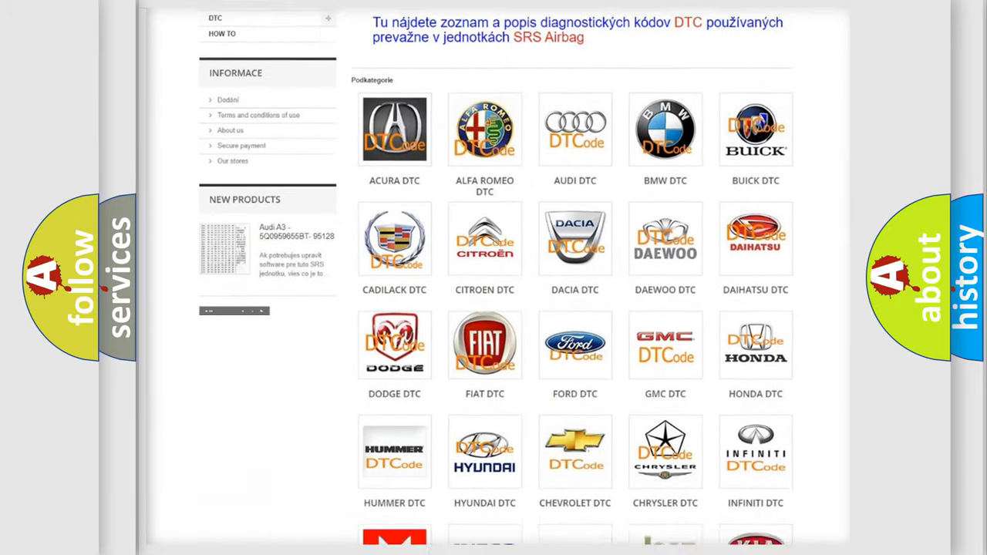
pyautogui.scroll(-3)
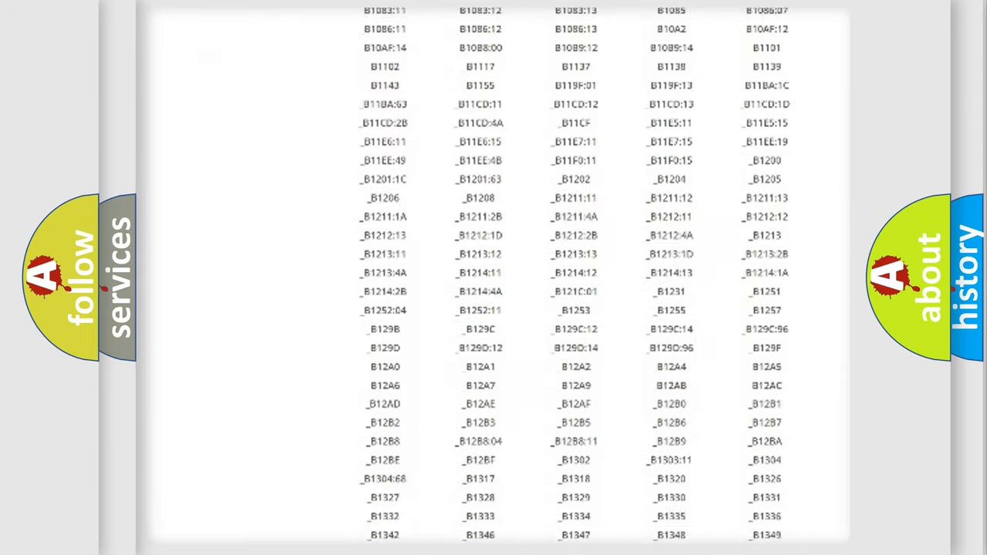
pyautogui.scroll(-3)
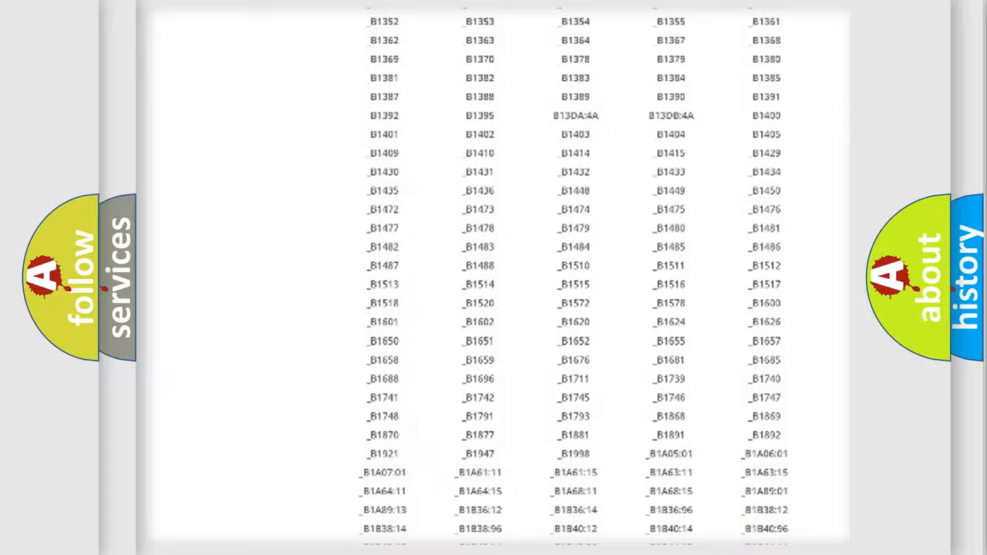